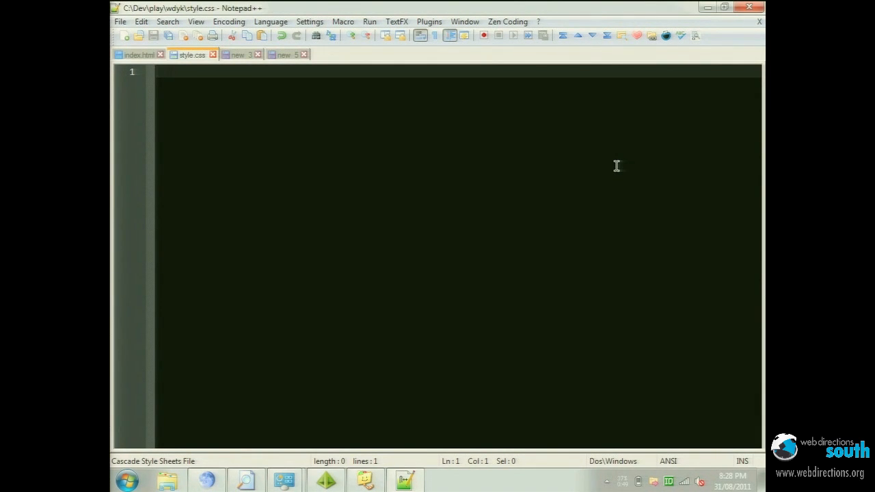
mouse_move(614, 160)
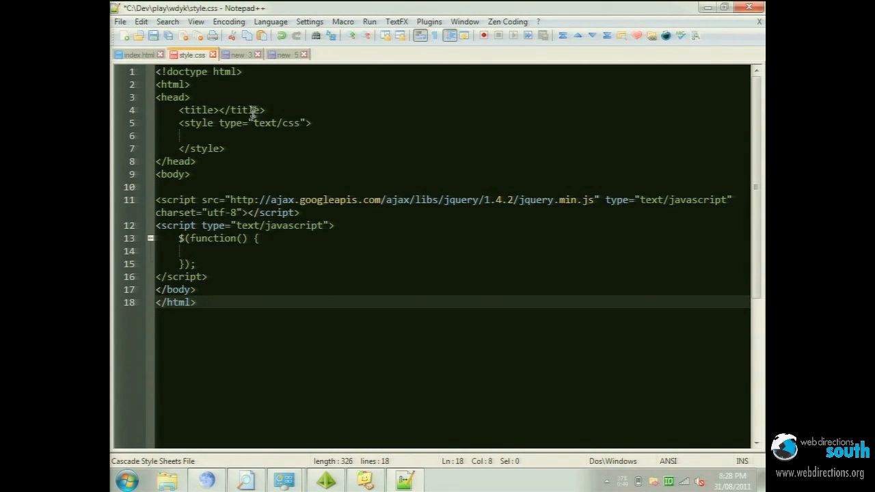
Step: Place the cursor on the empty line inside the <style> block
click(260, 136)
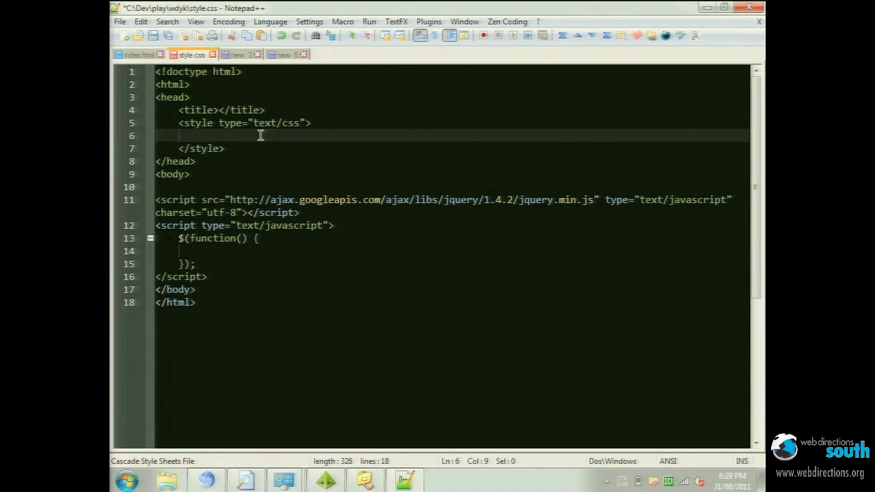
Step: Write a .foo rule with float:left, position:relative and width:20px via snippets
text(.foo)
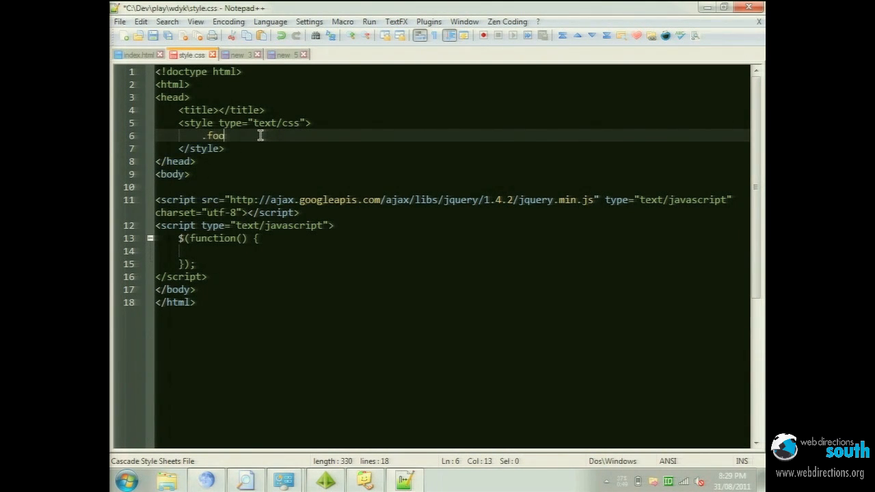
text({ })
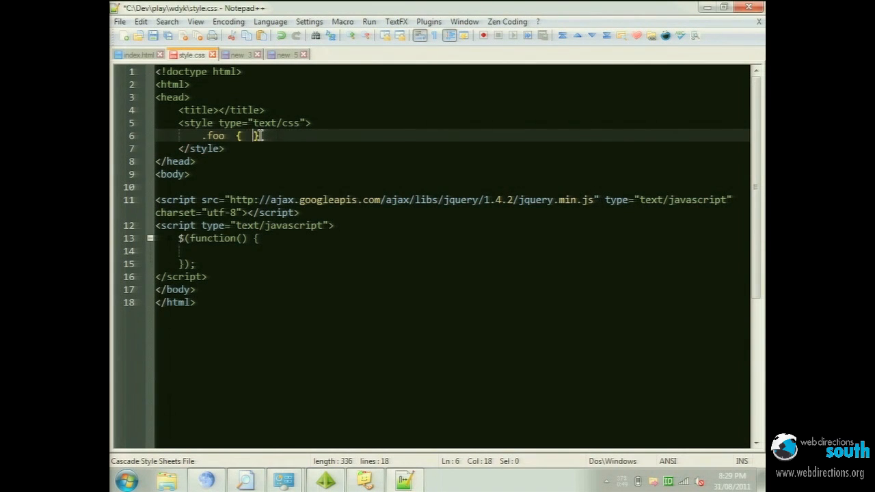
text(float:left;)
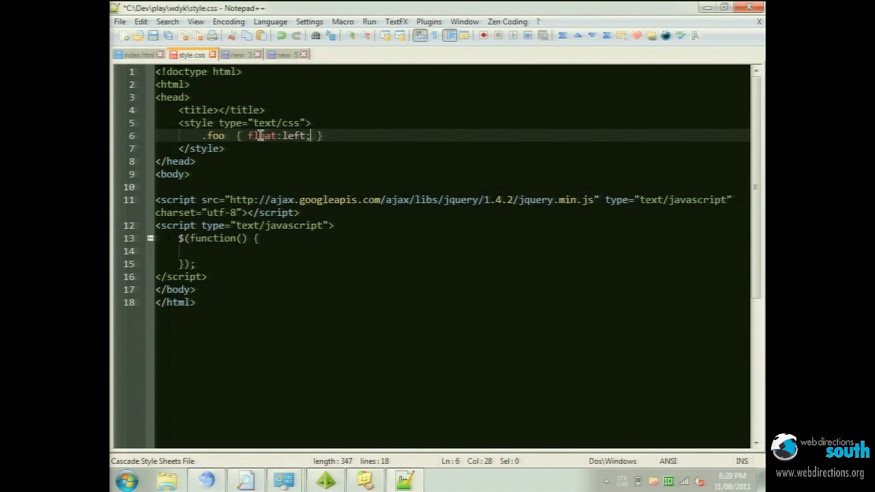
text(position:relative;)
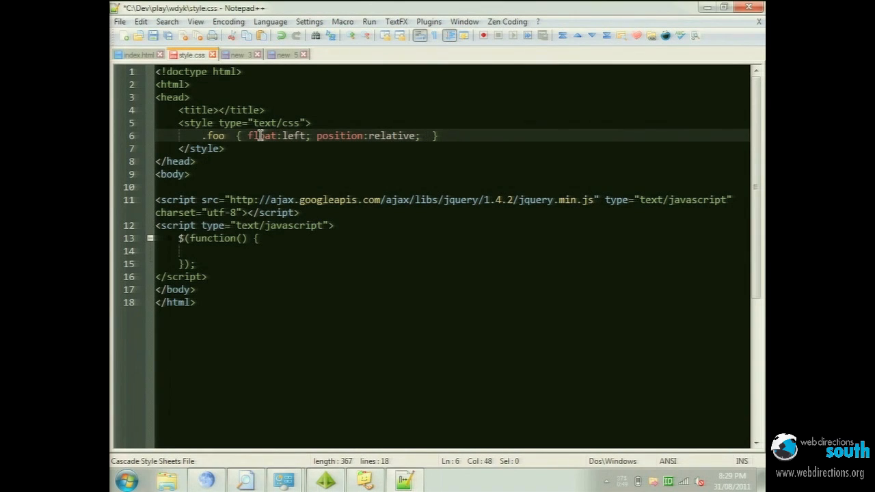
text(width:20px)
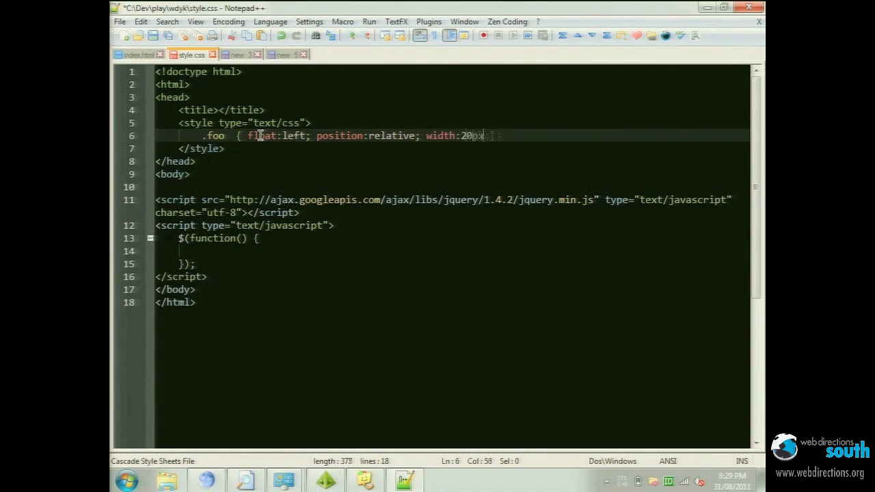
text(;)
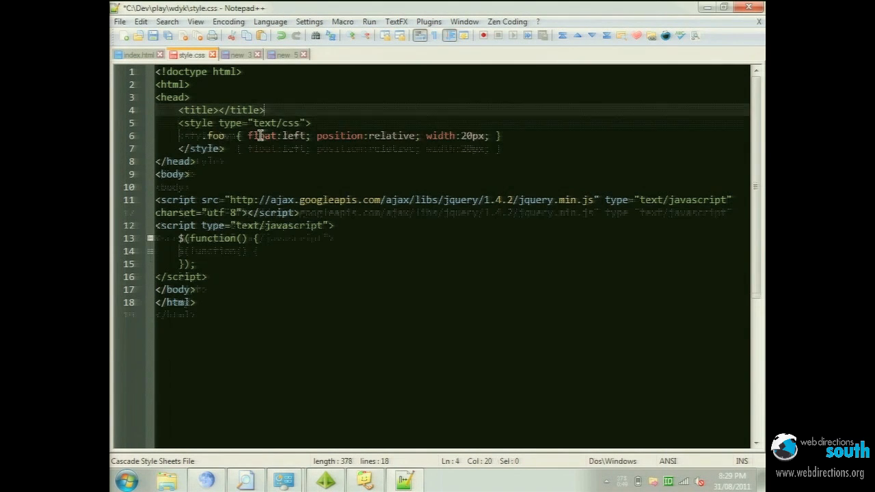
Step: Insert a stylesheet link with href css/style.css above the <style> tag
text(<link href="css/.css" rel="stylesheet">)
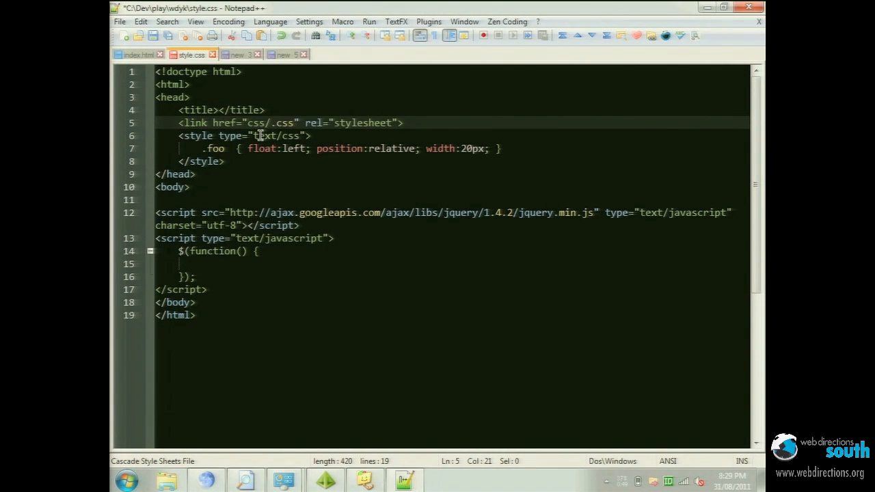
text(style)
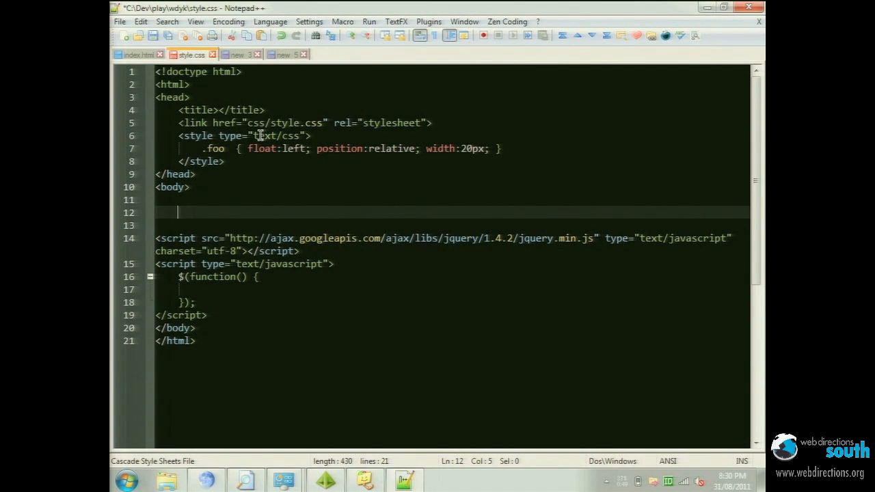
text(div)
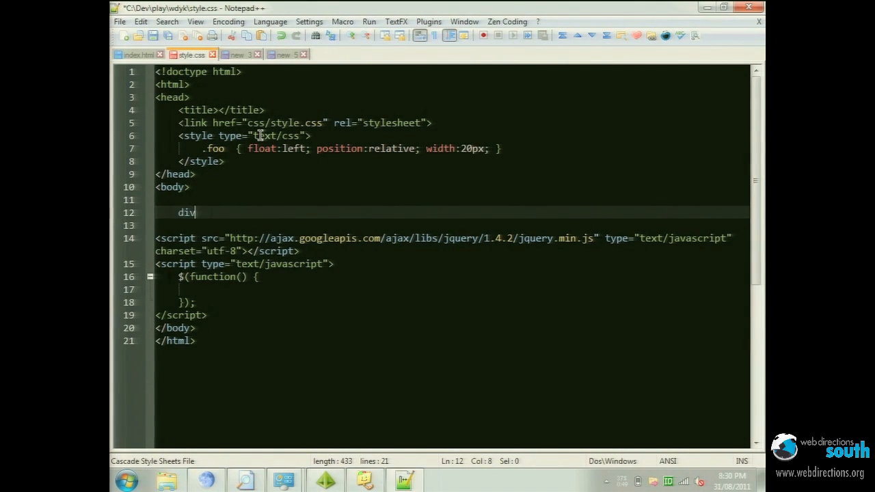
text(#pa)
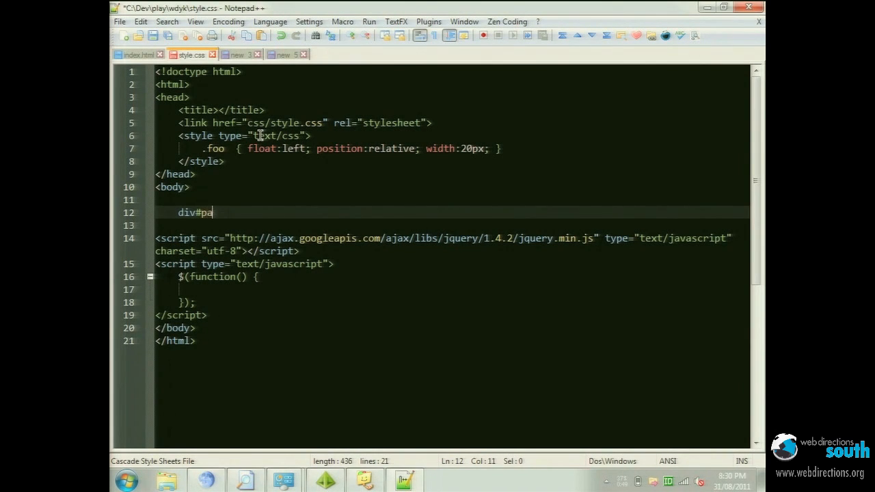
text(ge>)
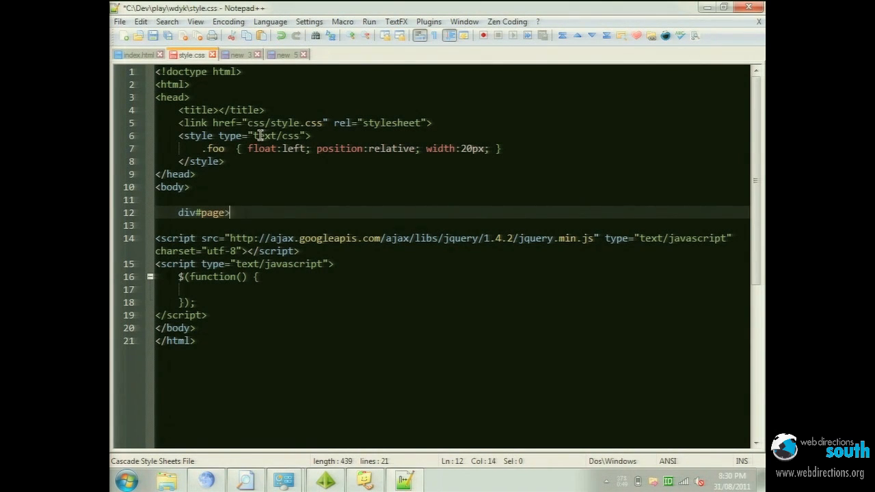
text(div)
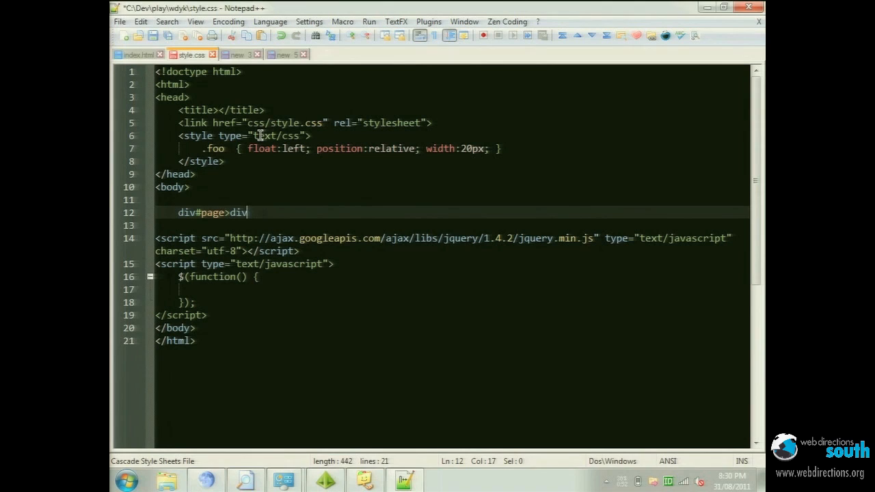
text(.logo)
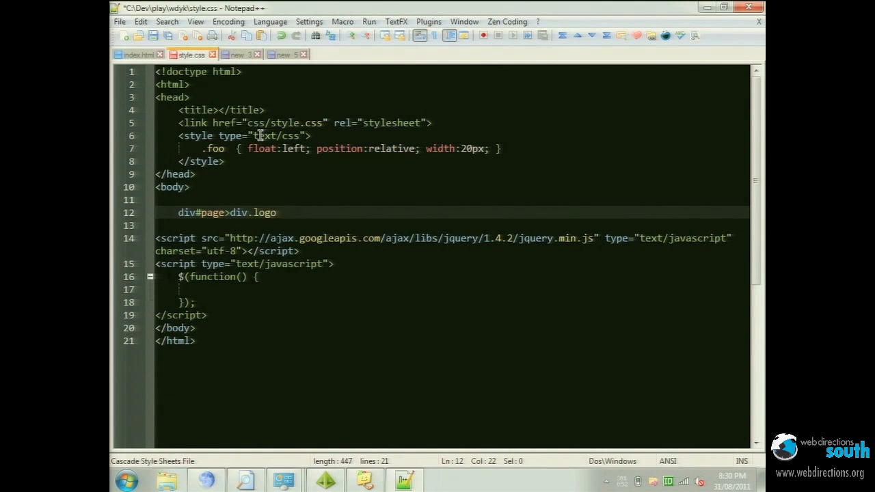
text(+)
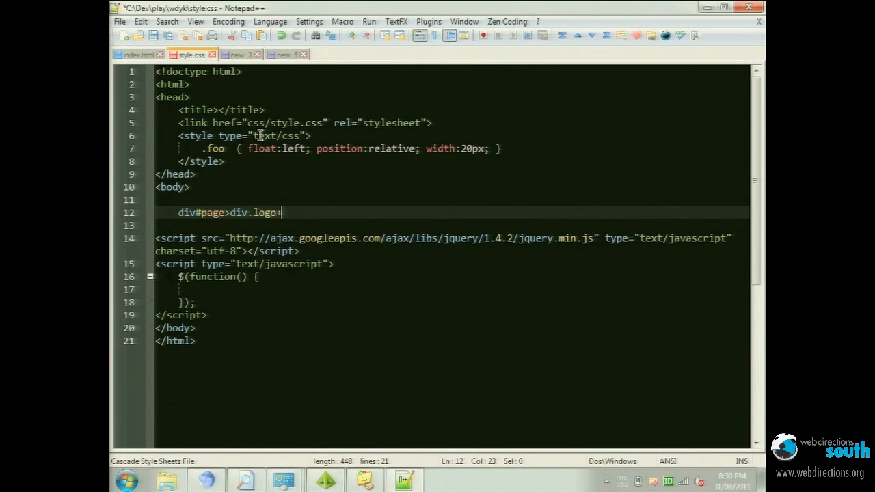
text(ul)
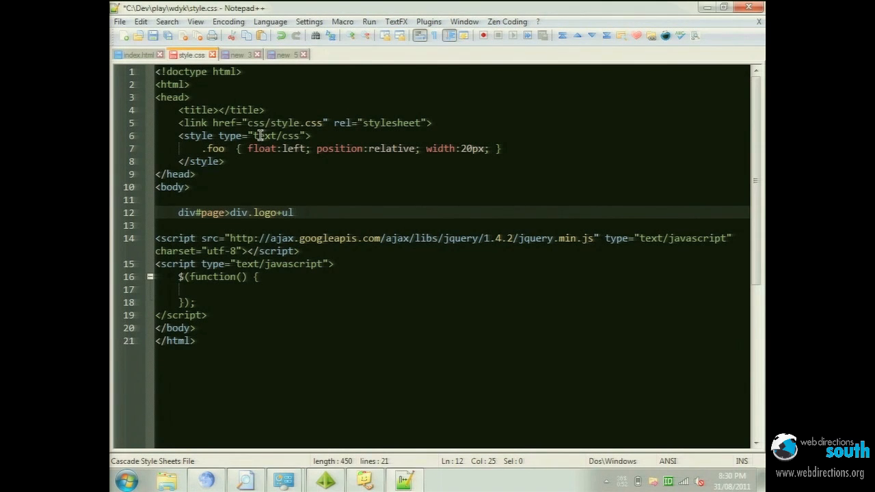
text(#nav)
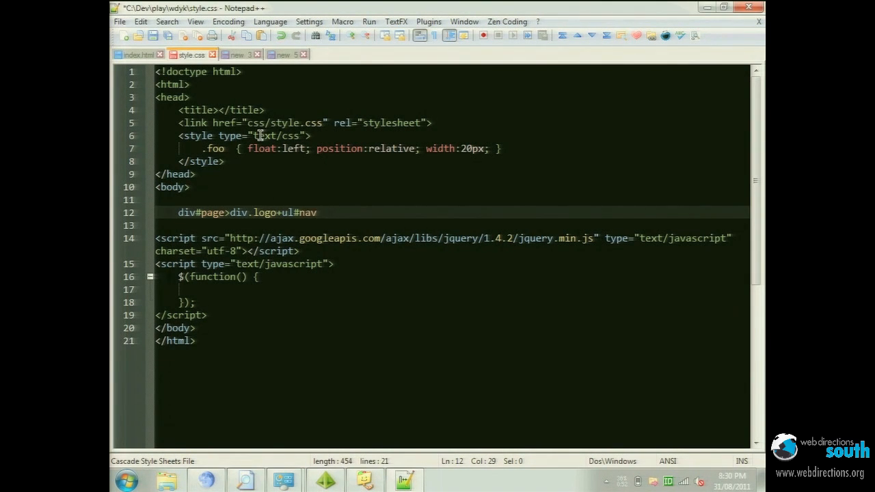
text(>li*)
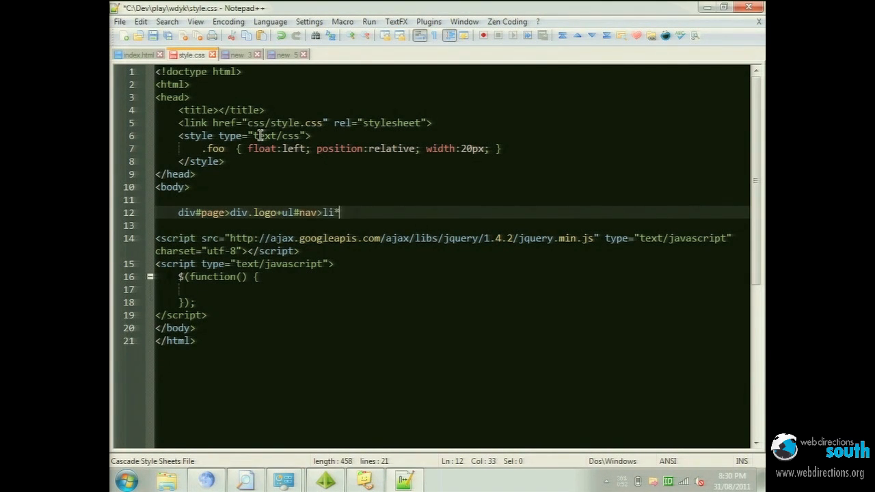
text(5>)
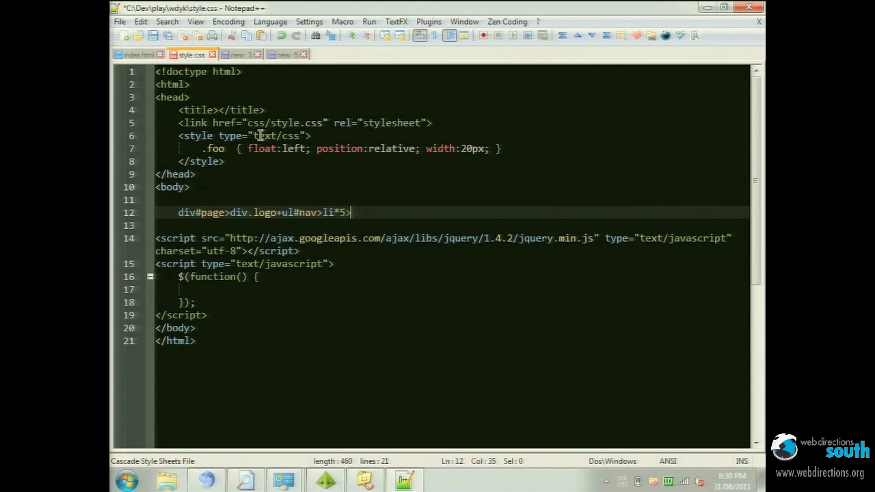
text(a)
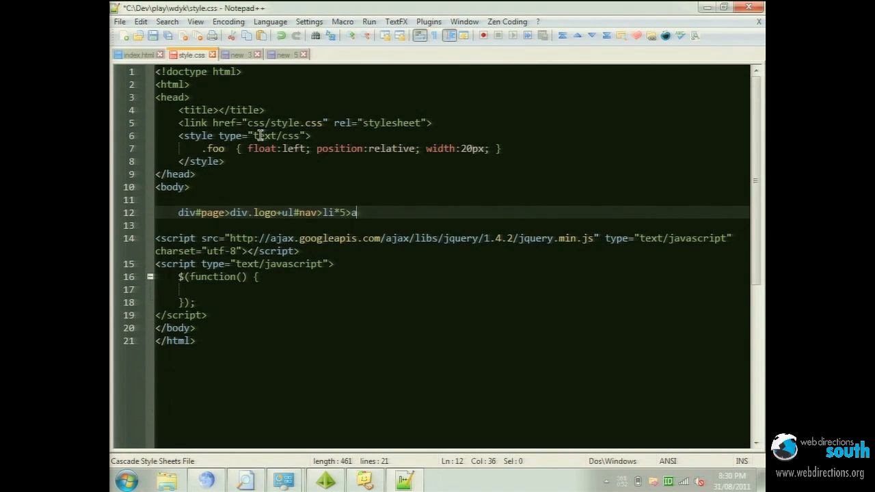
text([)
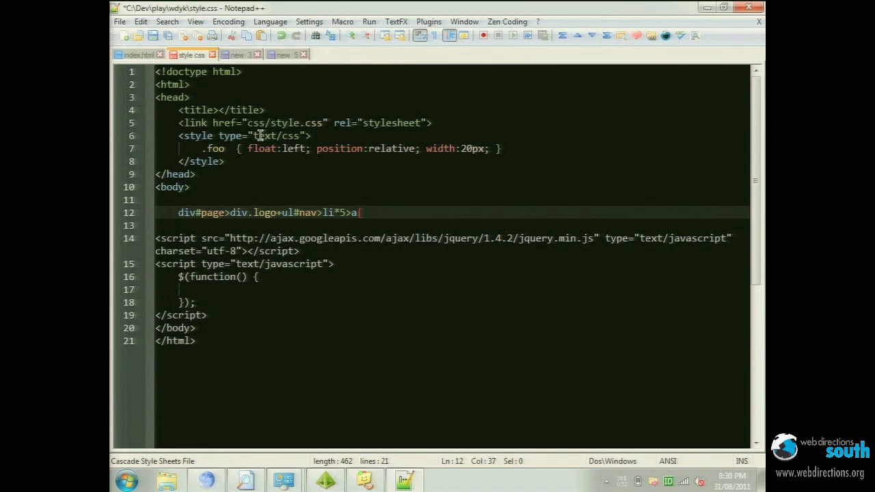
text(href=)
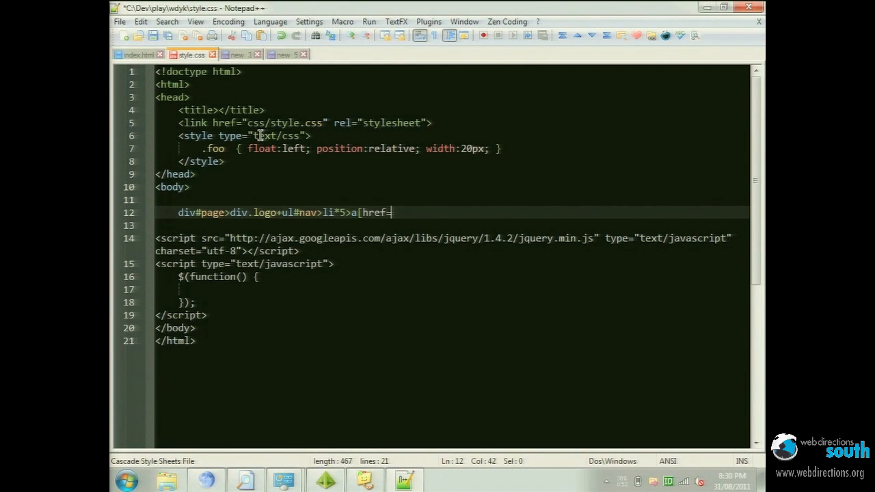
text(www.foo.)
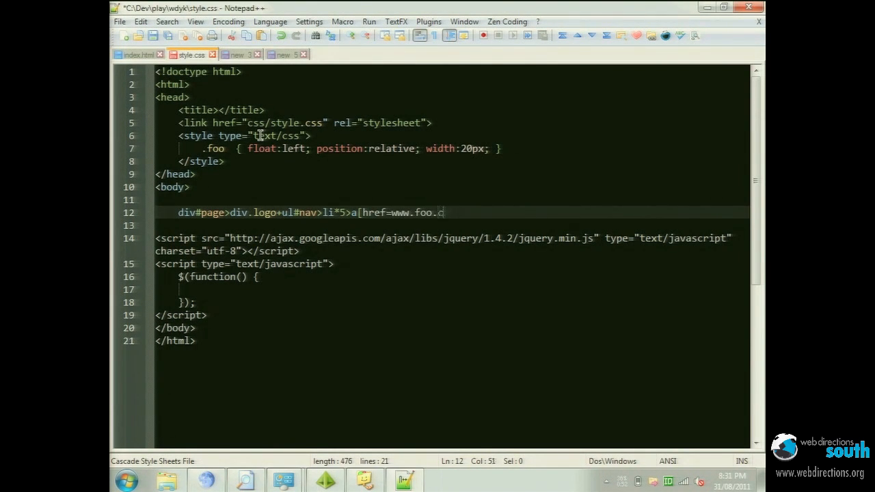
text(com])
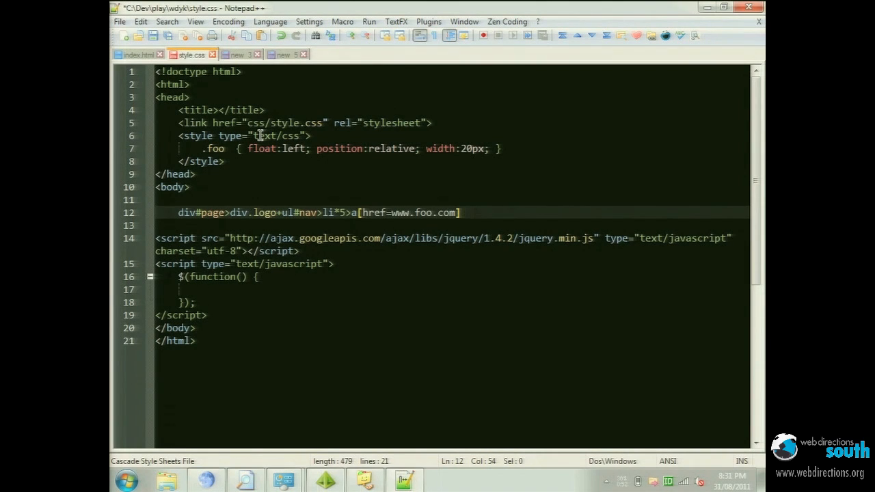
key(Tab)
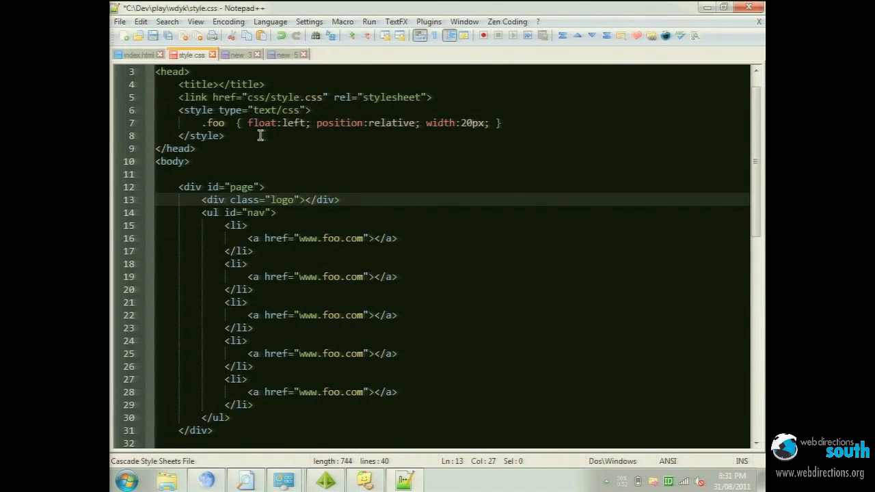
Step: Type placeholder text 'dsfds', 'sdfds' and 'dsafdsf' on separate lines
text(dsfds)
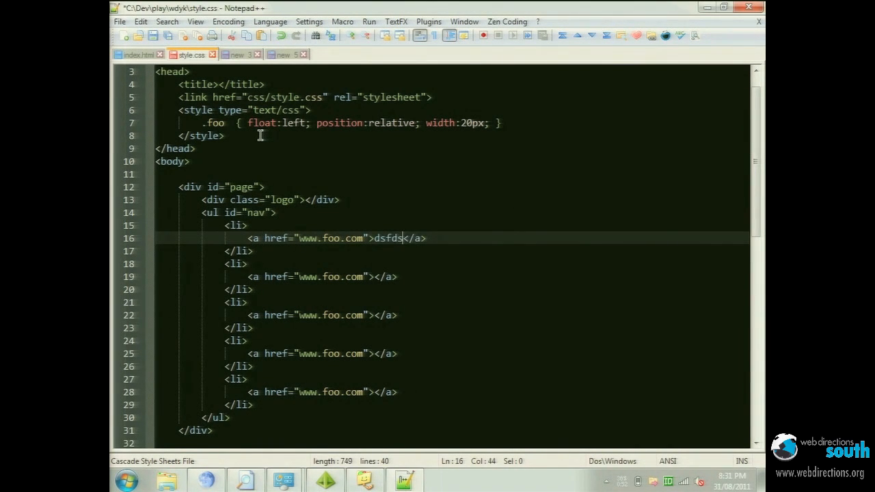
text(sdfds)
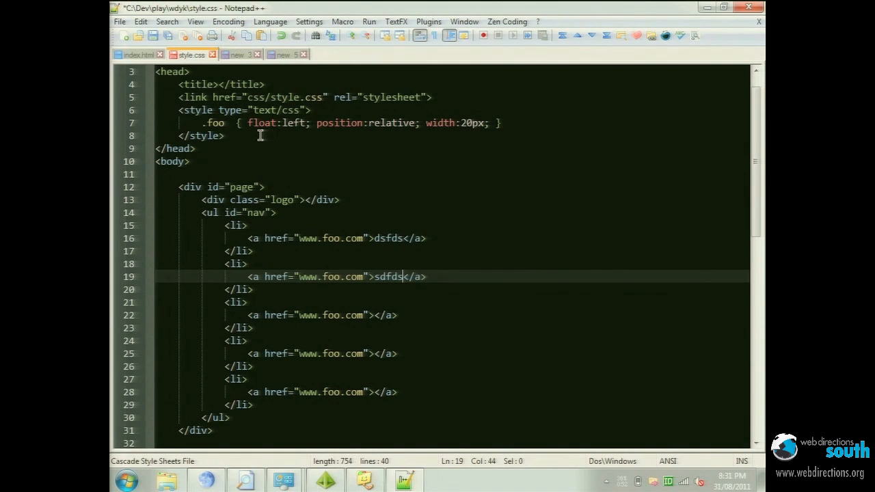
text(dsafdsf)
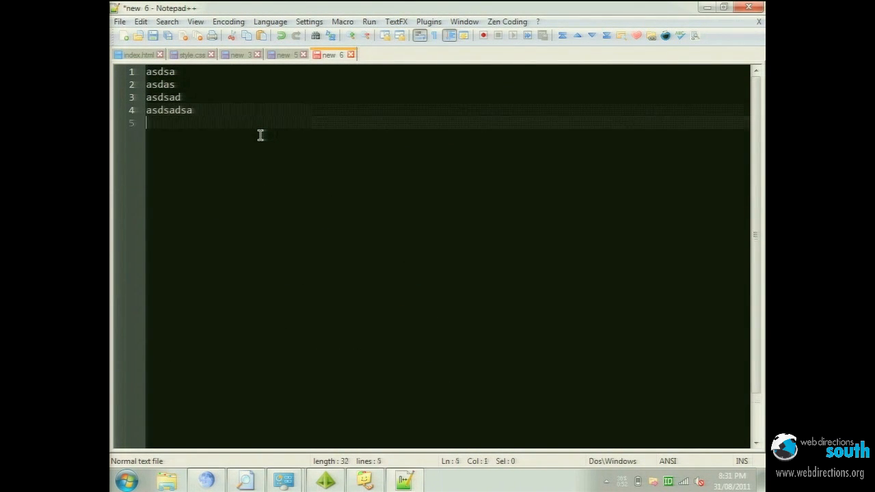
Step: Add a fifth line 'asdasda', select all text, and move the abbreviation prompt aside
text(asdasda)
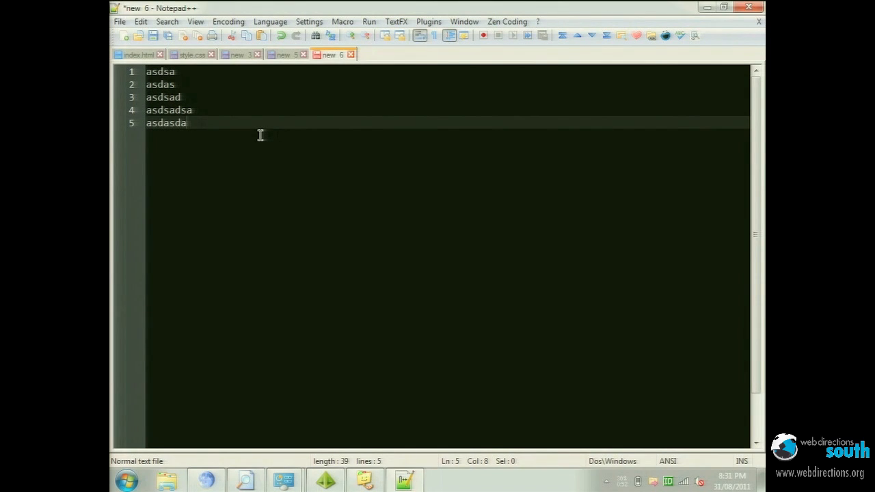
key(ctrl+a)
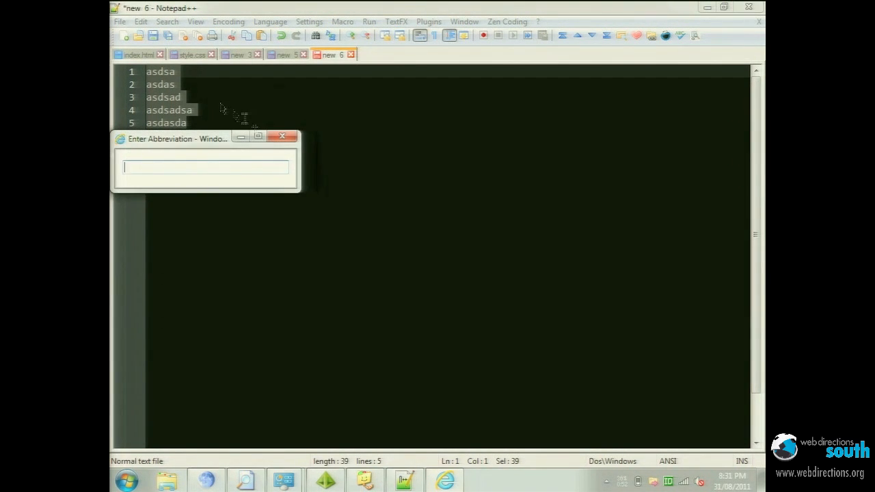
drag(178, 139, 359, 151)
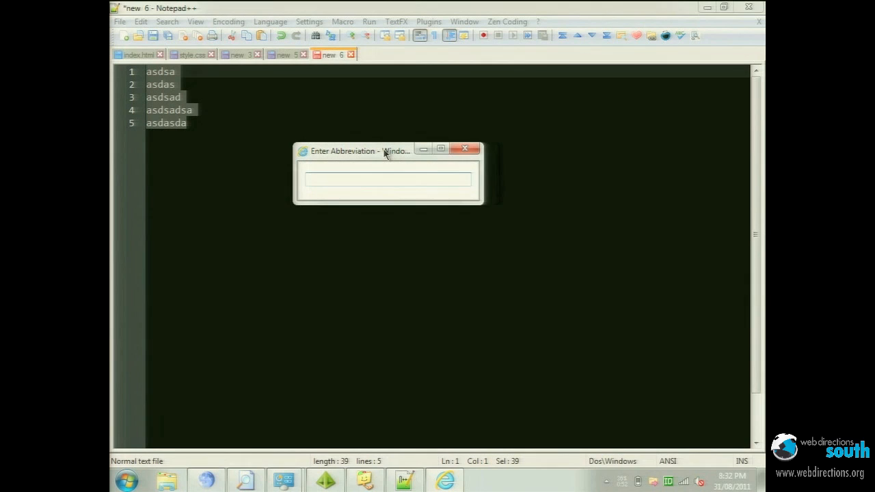
Step: Wrap the lines with the ul>li* abbreviation, then switch to Pale Moon
text(ul)
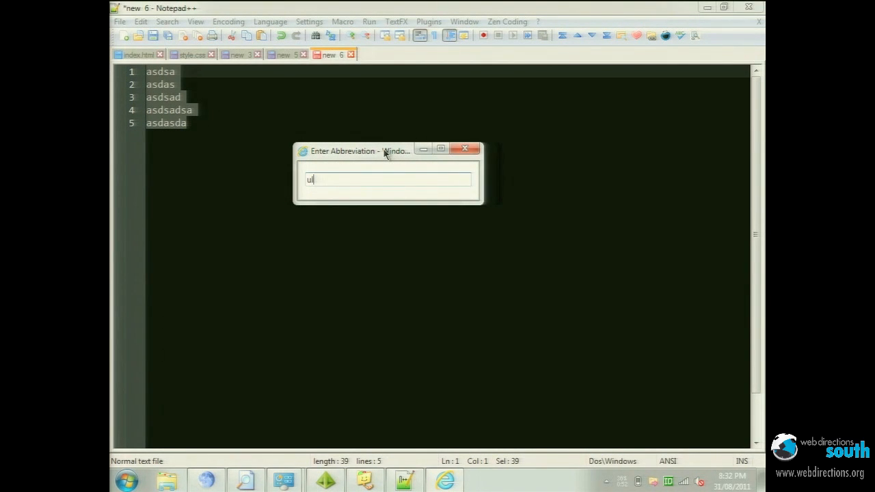
text(>li)
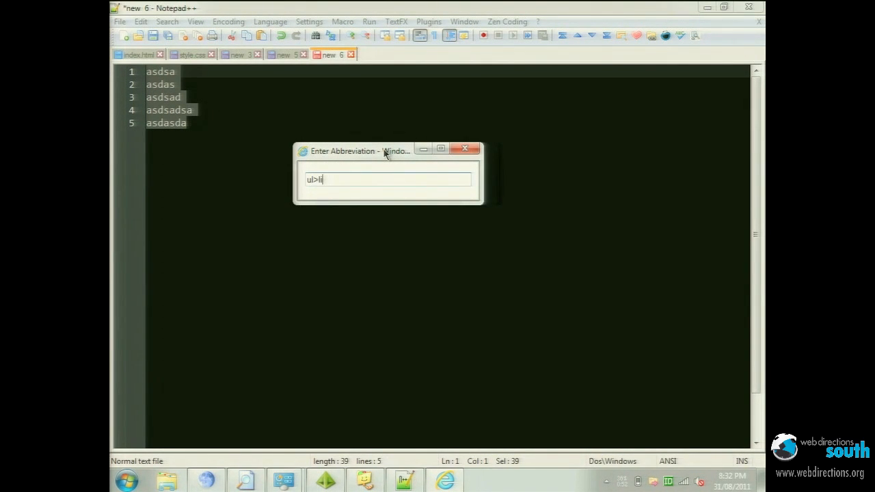
text(*)
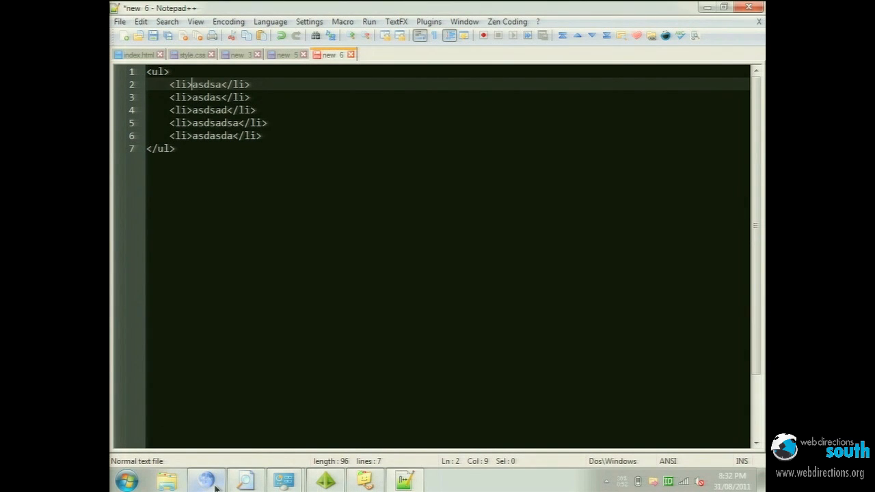
click(205, 480)
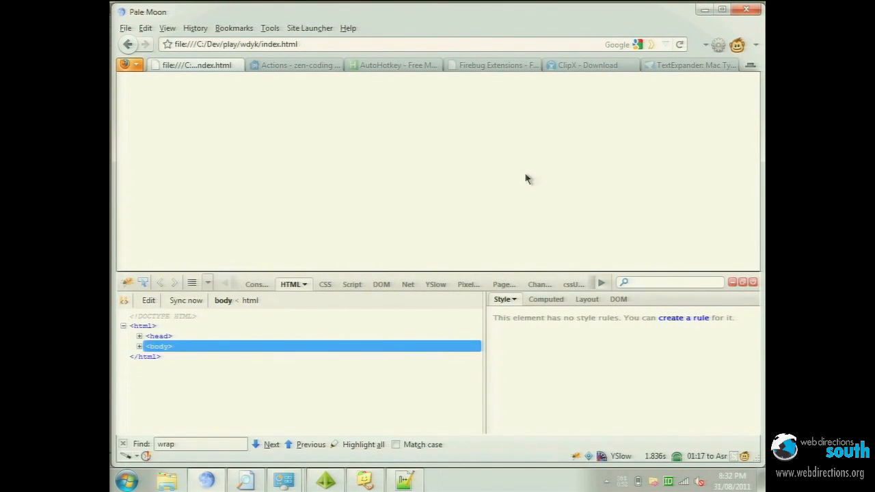
mouse_move(745, 103)
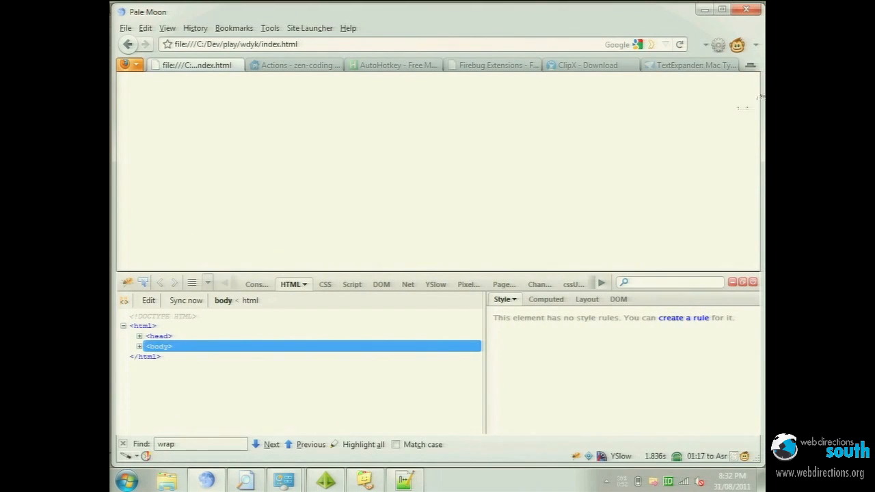
mouse_move(616, 141)
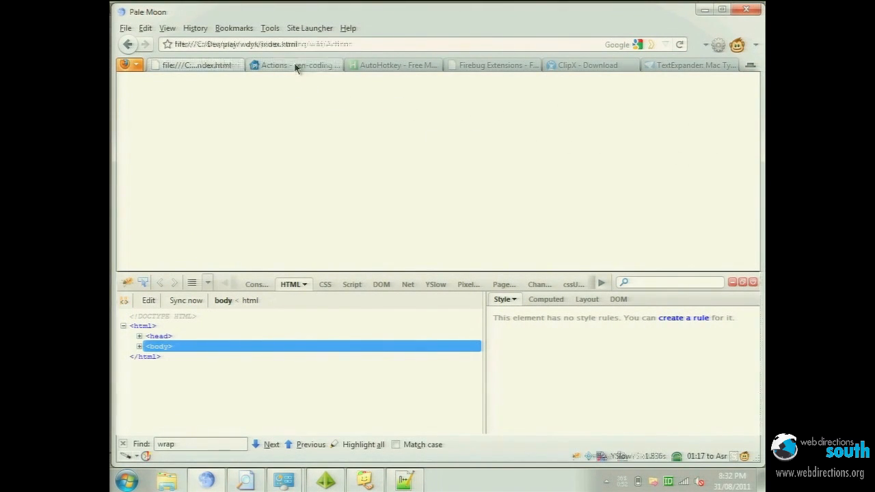
Step: Inspect the Zen Coding Actions page in Firebug and select div#wikipage
click(294, 65)
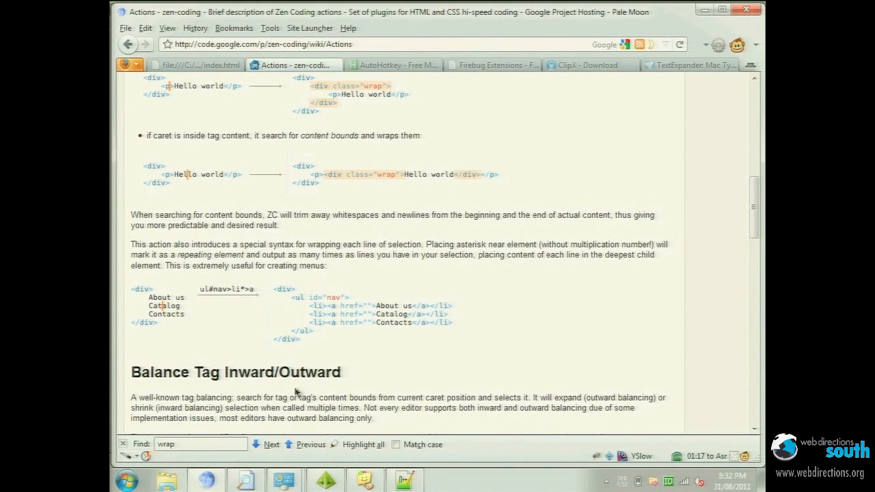
right_click(296, 393)
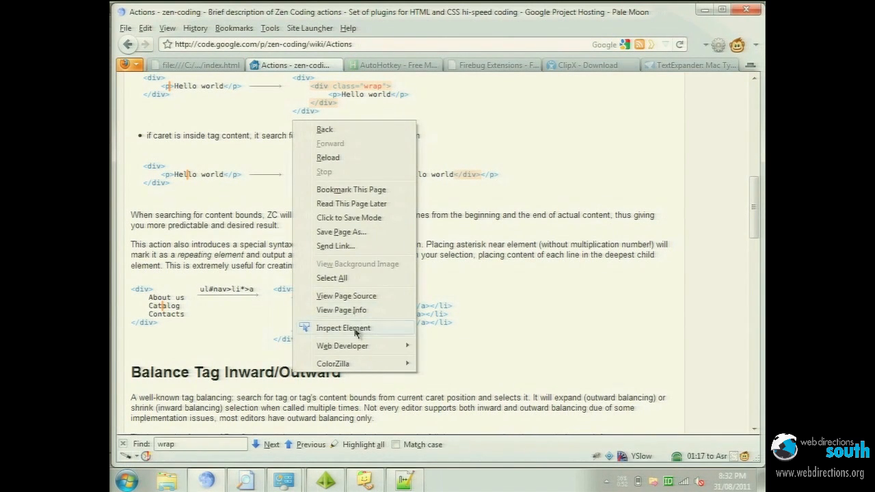
click(343, 328)
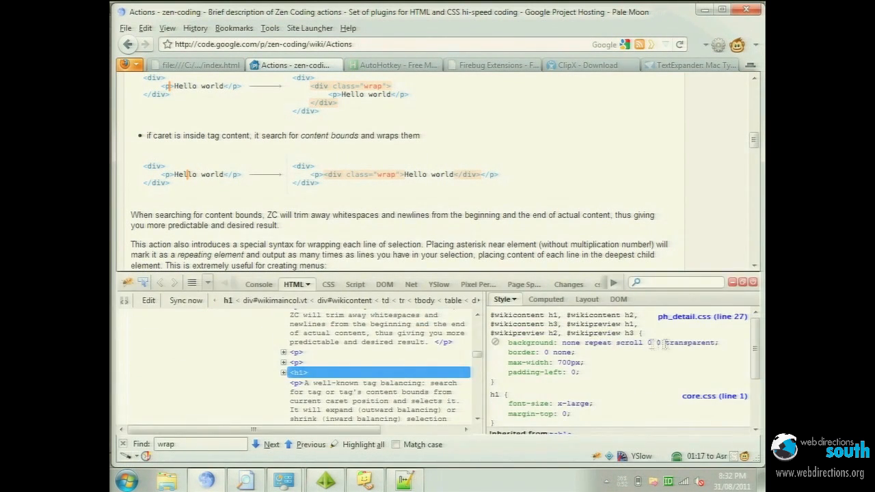
mouse_move(500, 357)
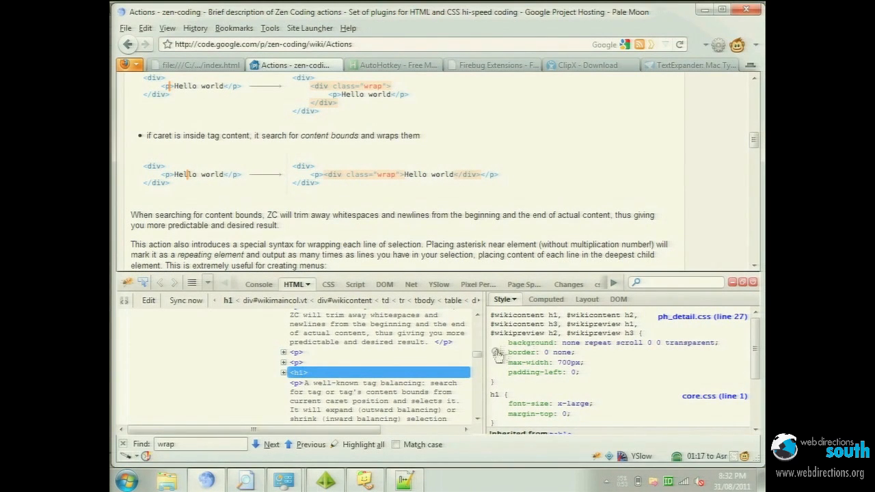
click(297, 361)
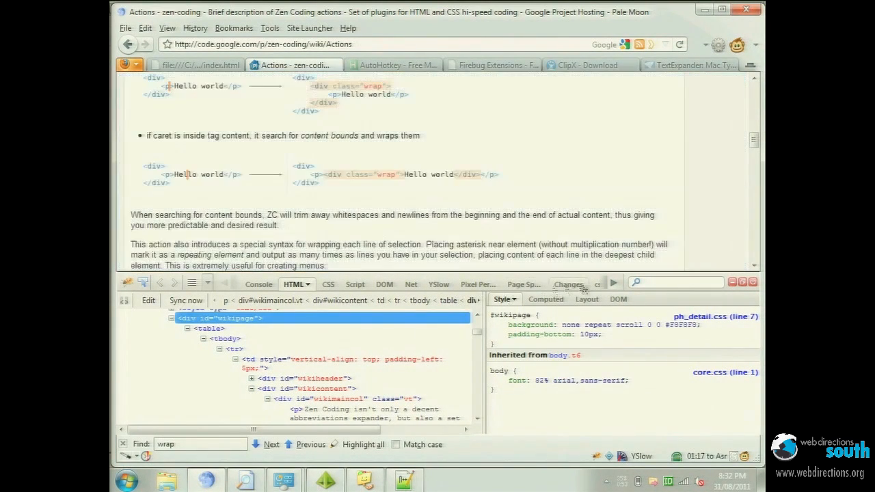
Step: Change the wikipage background colour to #172D8C with Firebug's colour picker
click(321, 284)
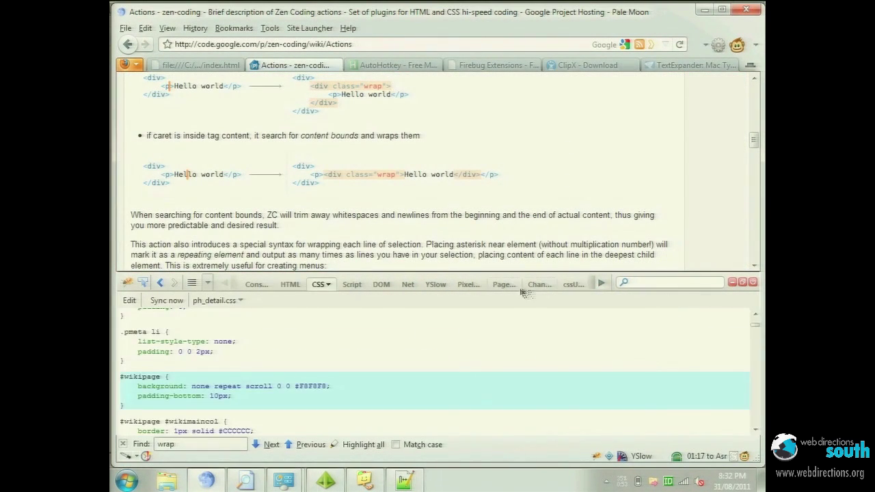
click(290, 284)
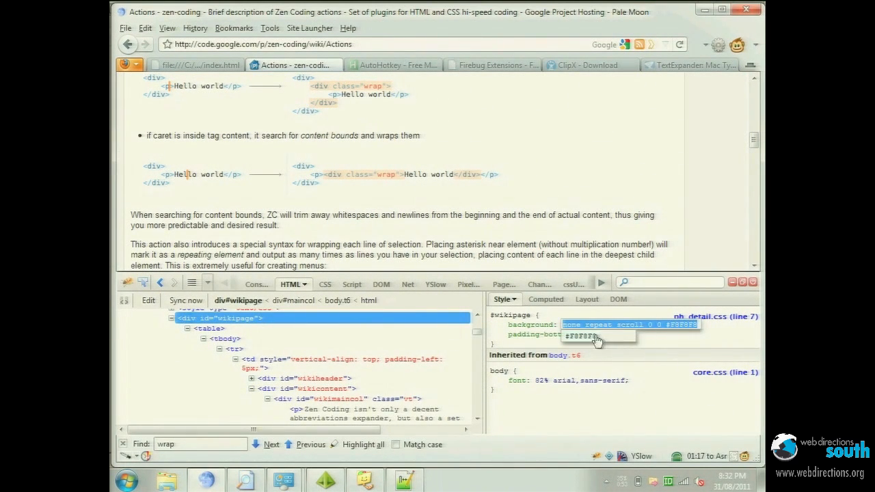
click(607, 336)
text(172D8C)
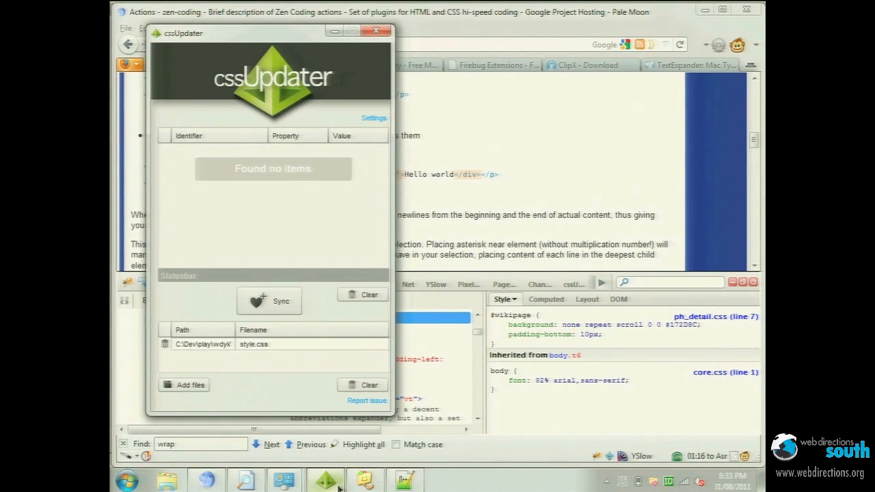
mouse_move(285, 292)
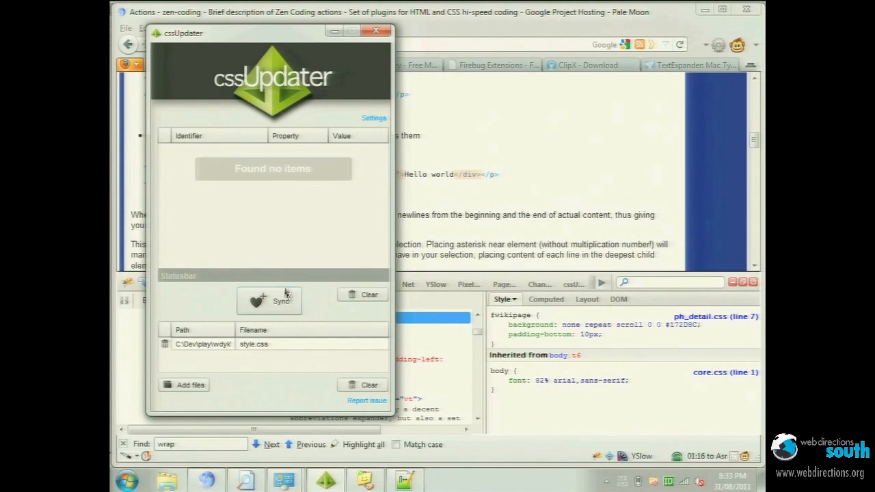